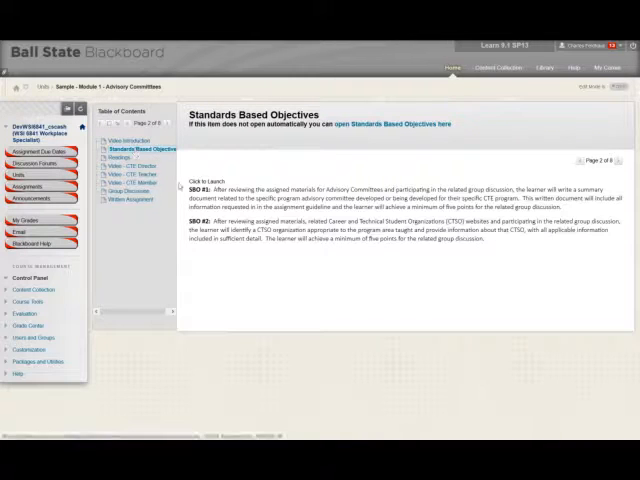
Emphasize words in the objectives, then open the Video - CTE Member page (page 6 of 8)
double_click(199, 190)
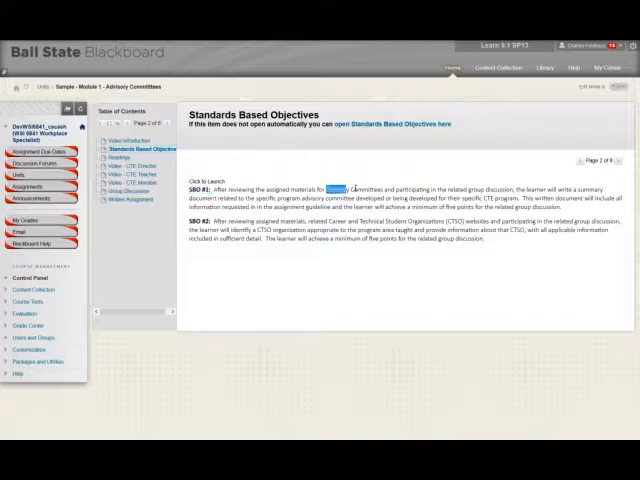
double_click(348, 187)
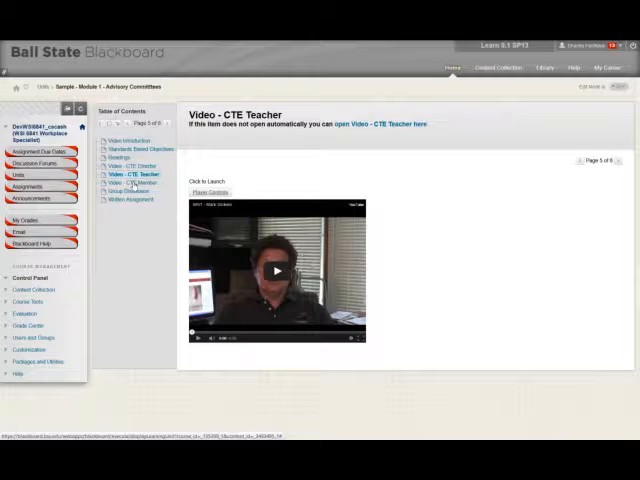
left_click(130, 183)
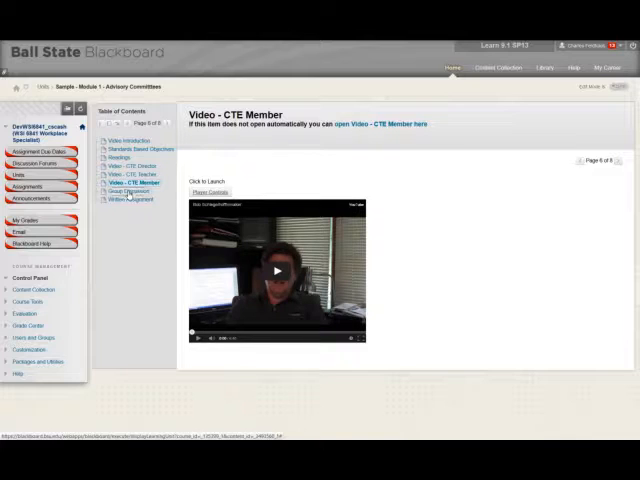
left_click(123, 192)
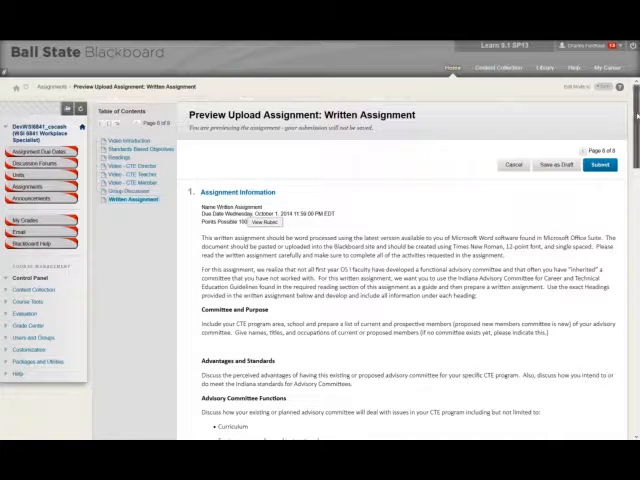
Scroll the Written Assignment page and highlight the Specific Steps section above the Unit 13 rubric
scroll("down", 3)
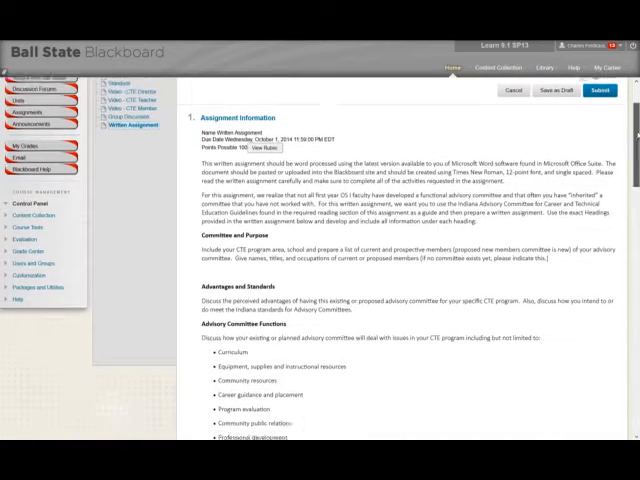
scroll("down", 3)
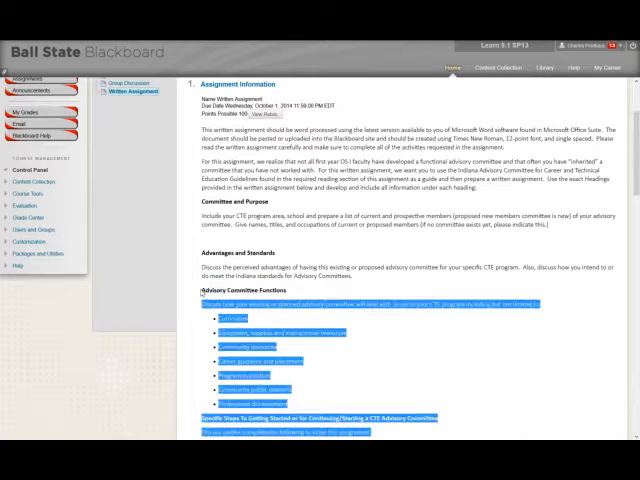
scroll("down", 3)
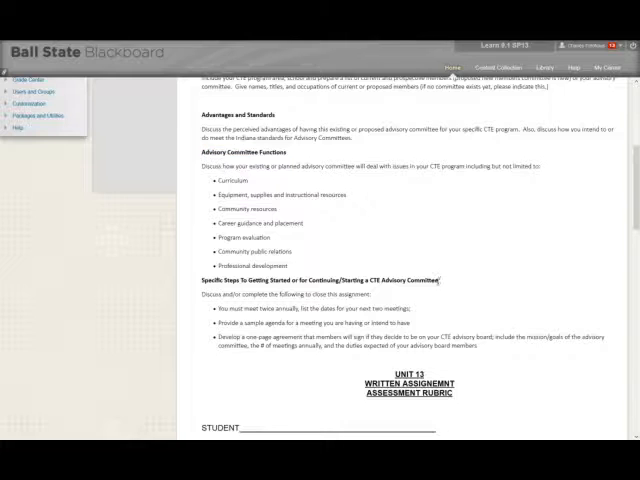
left_click_drag(196, 298, 432, 427)
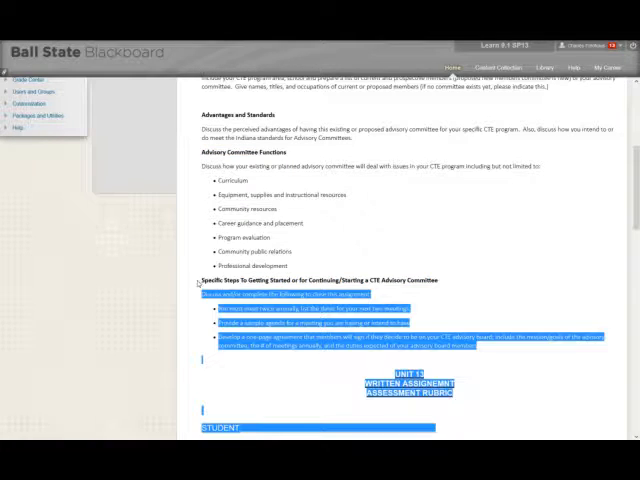